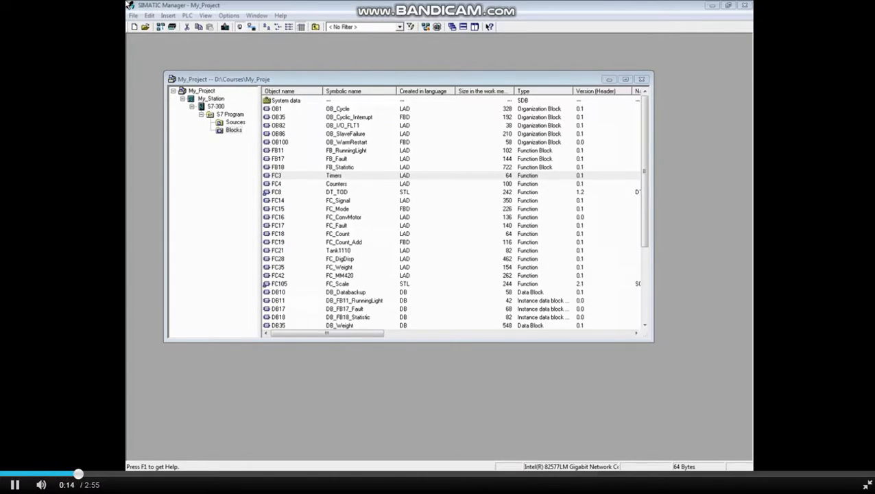
mouse_move(134, 15)
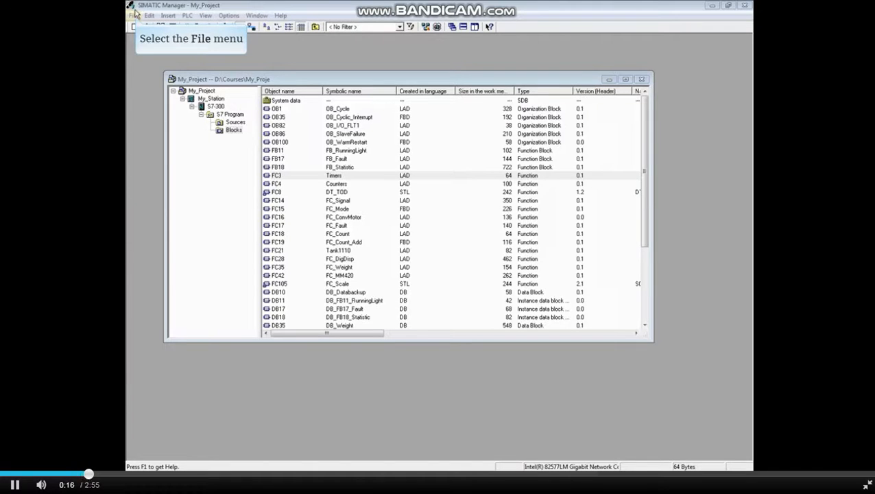
- Create a new empty project named UploadProj via File > New
left_click(132, 16)
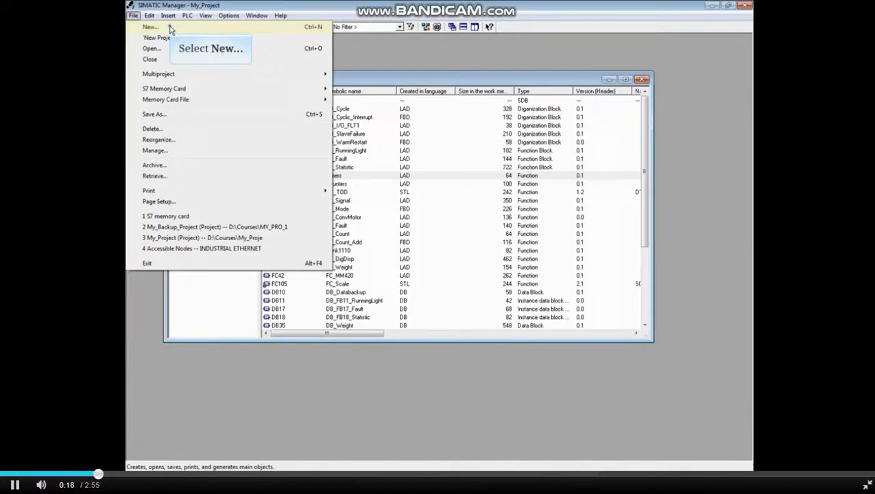
left_click(140, 27)
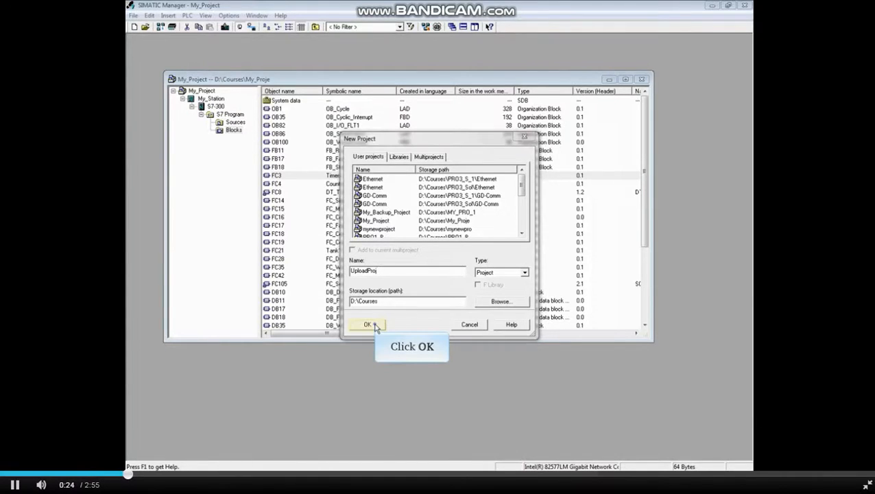
left_click(367, 324)
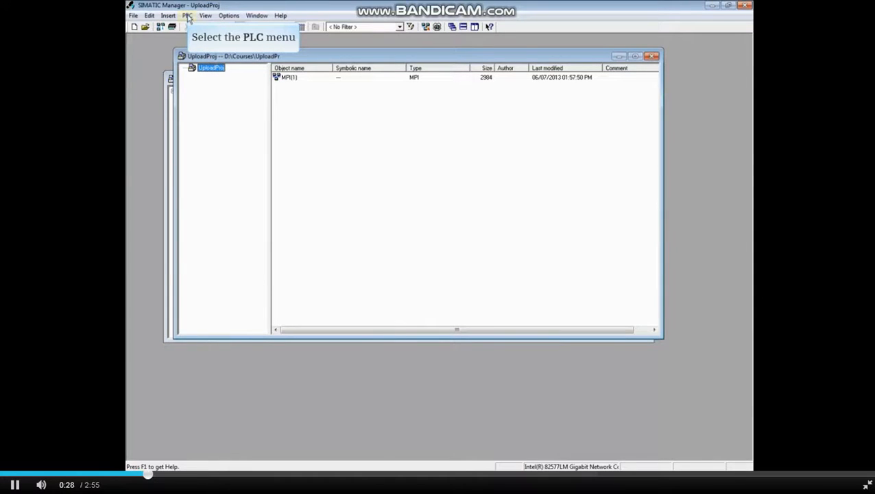
- Upload the station from the reachable CPU into UploadProj so My_Station appears
left_click(186, 15)
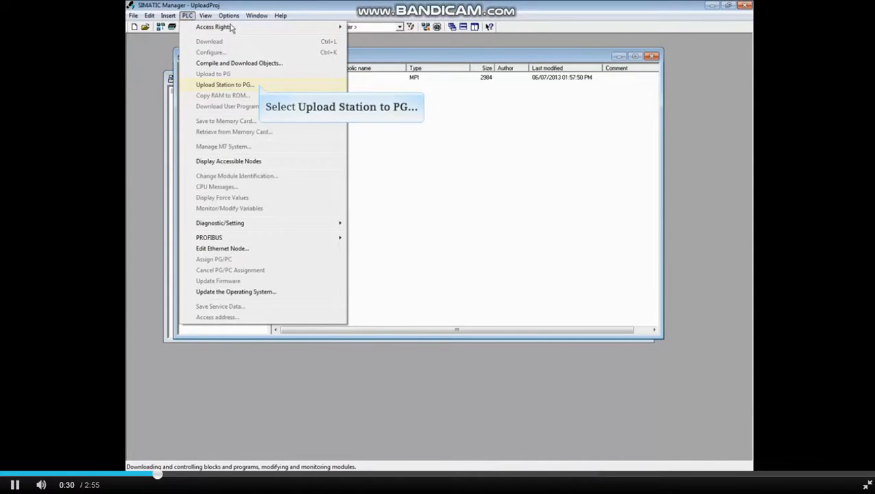
left_click(219, 85)
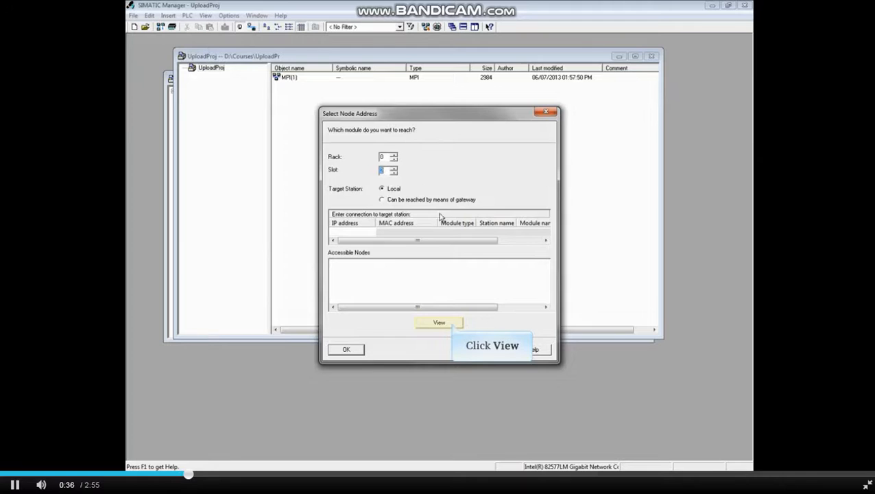
left_click(439, 322)
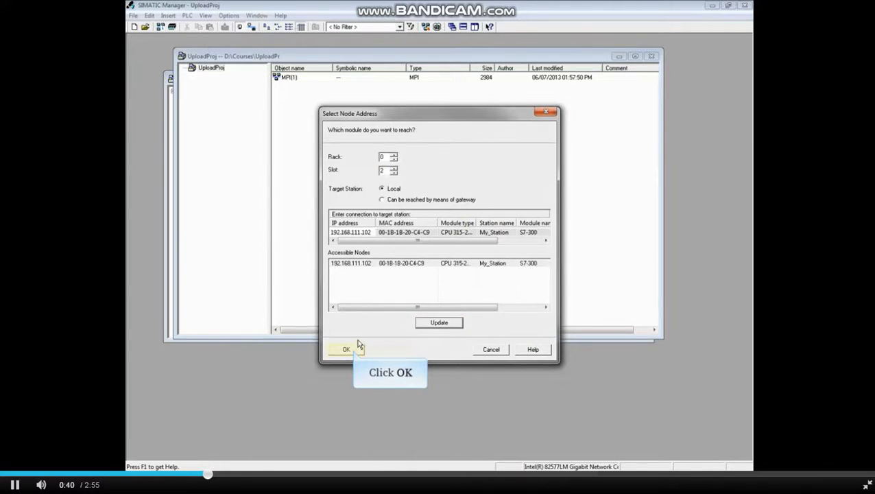
left_click(345, 349)
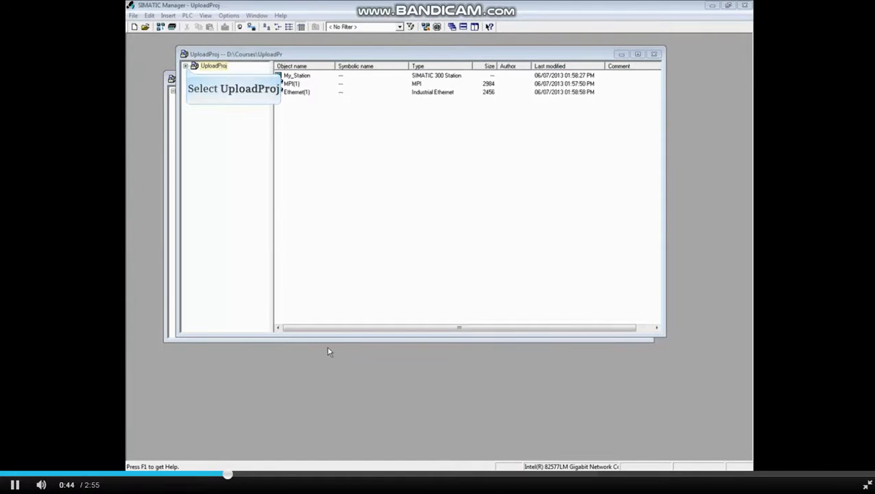
- Expand My_Station, S7-300 and S7 Program in UploadProj to reach its uploaded Blocks
left_click(195, 66)
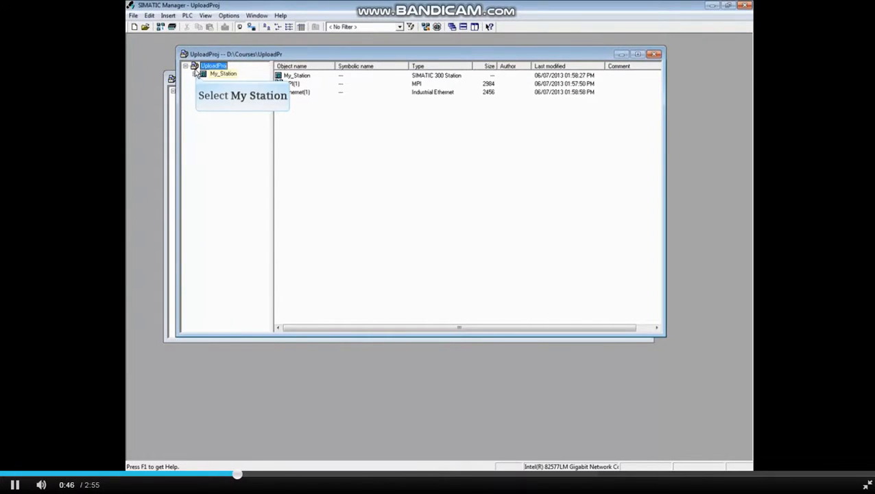
left_click(200, 74)
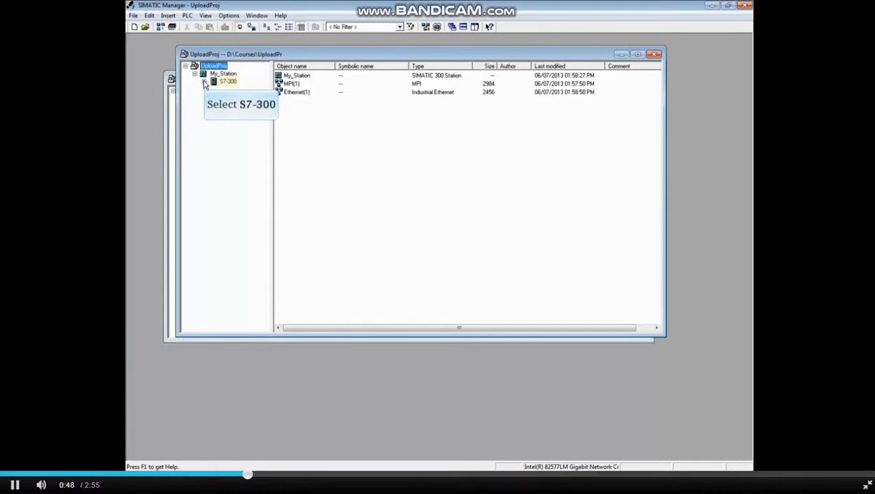
left_click(203, 81)
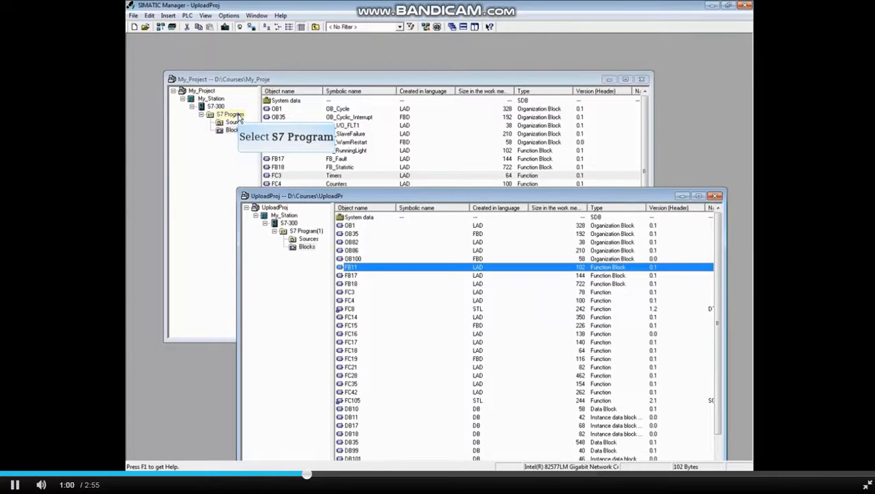
- Copy My_Project's symbol table into UploadProj's S7 Program, replacing the existing one
left_click(229, 113)
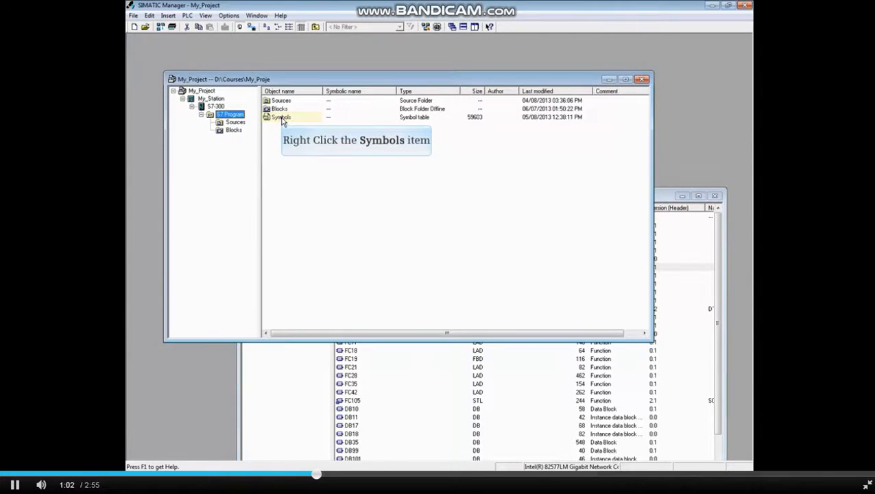
left_click(281, 117)
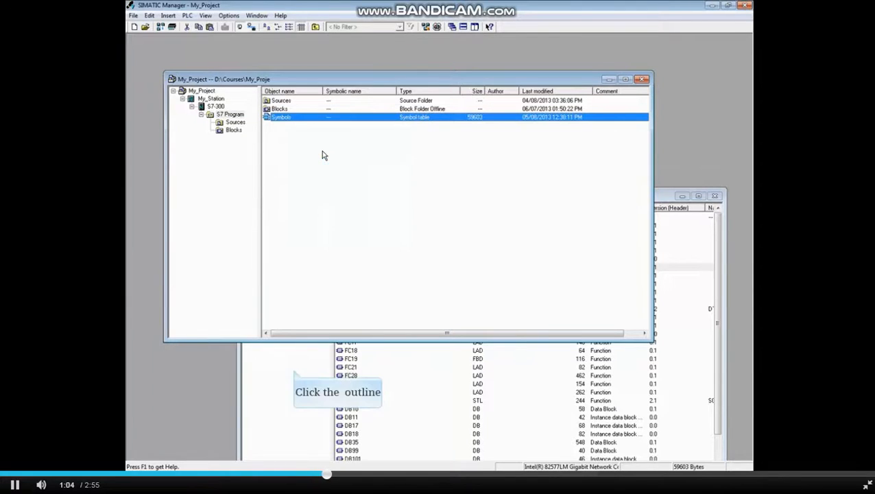
mouse_move(295, 373)
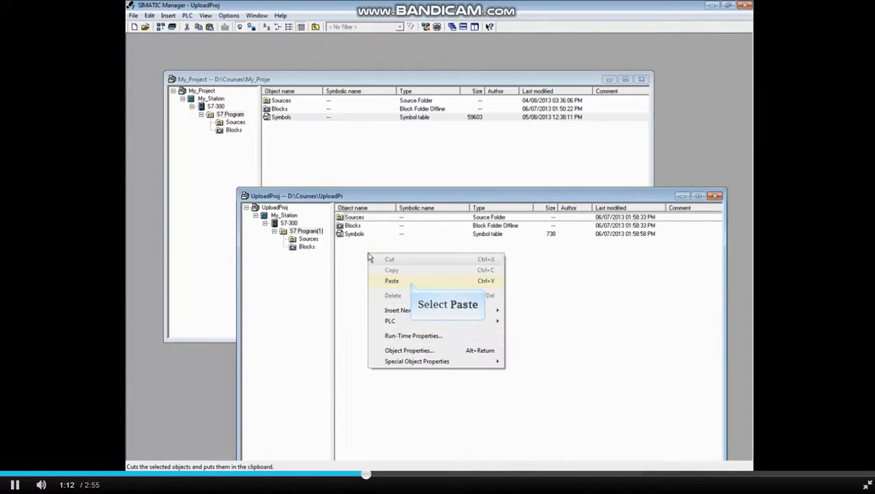
mouse_move(412, 284)
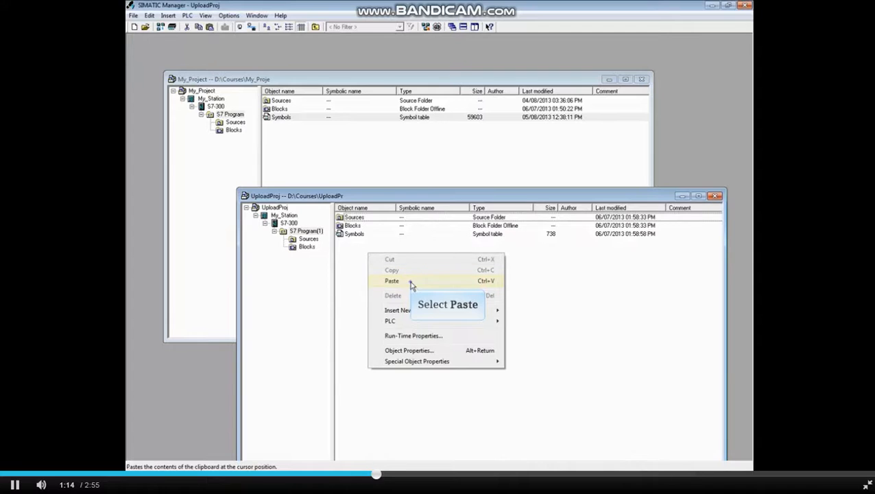
left_click(391, 280)
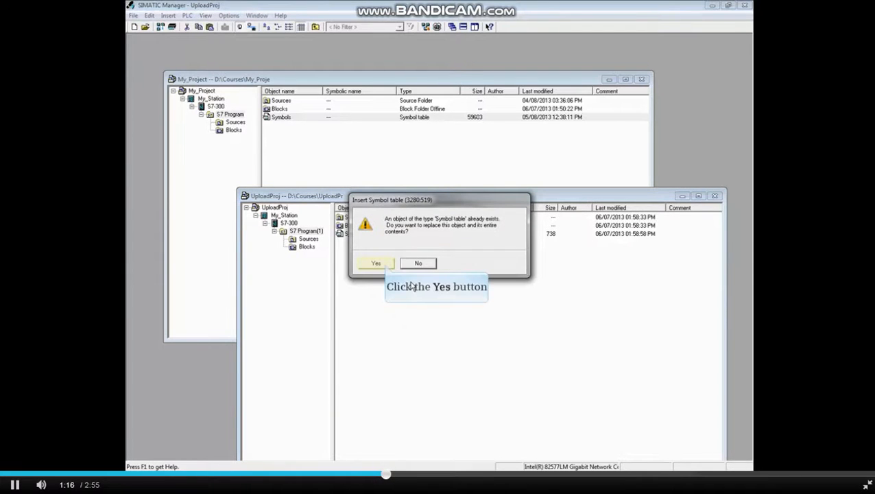
mouse_move(388, 275)
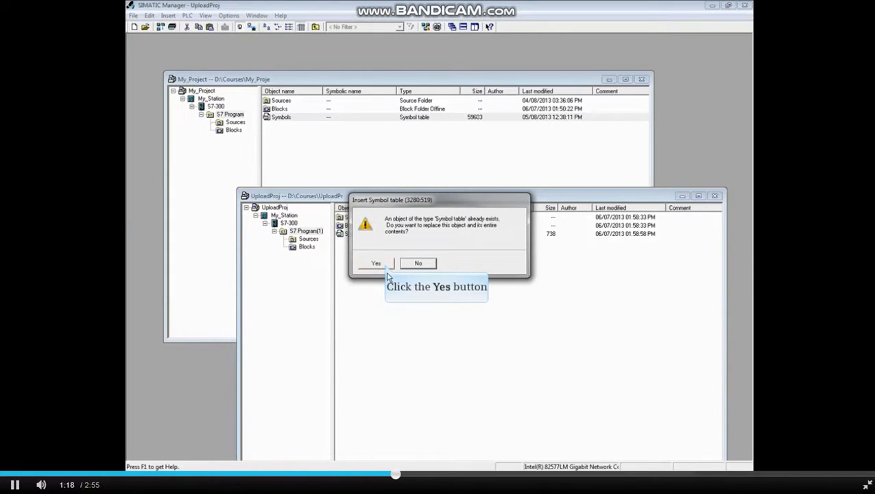
left_click(376, 263)
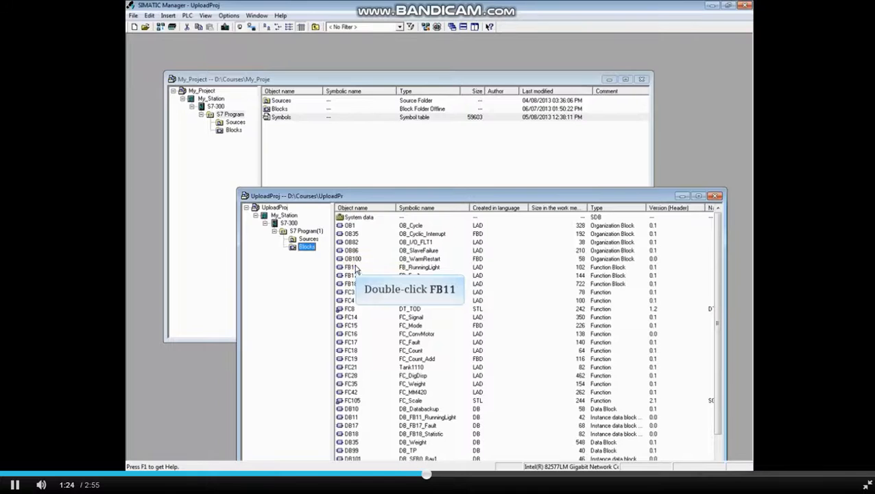
double_click(351, 267)
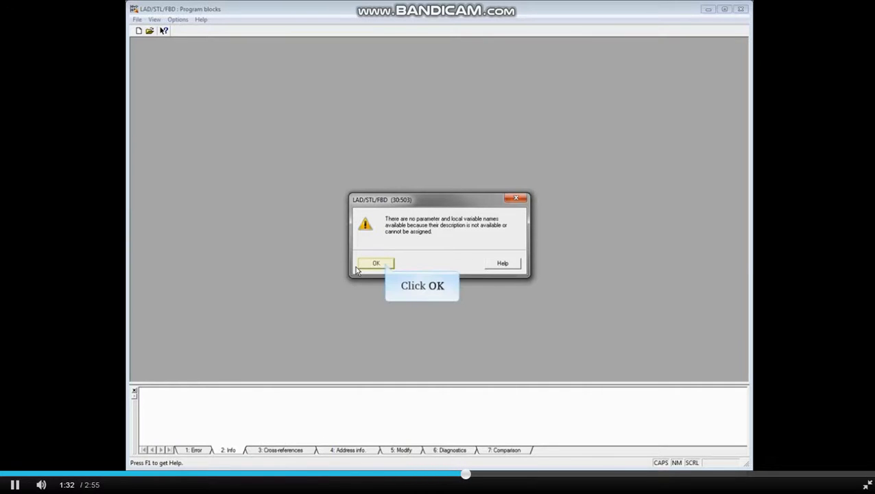
left_click(376, 264)
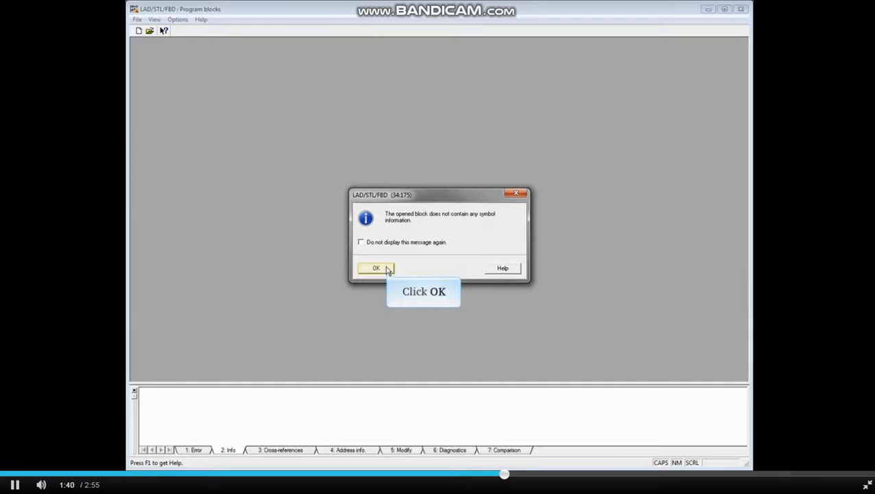
left_click(375, 268)
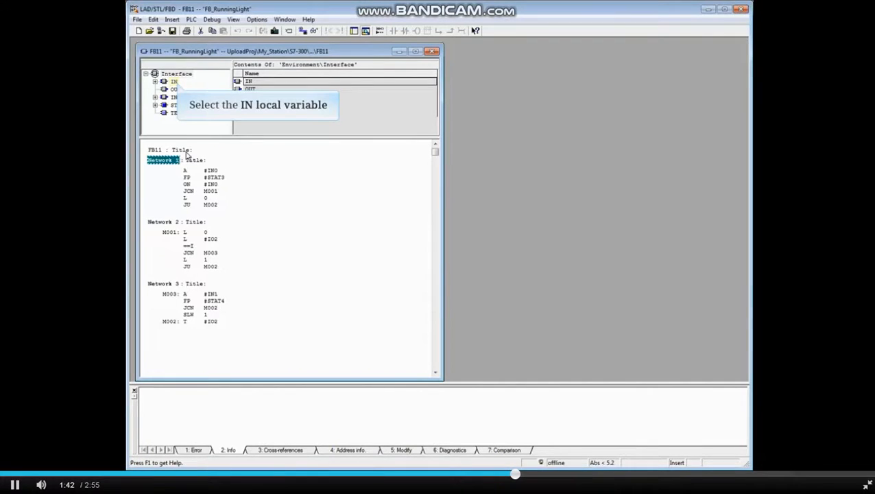
left_click(173, 81)
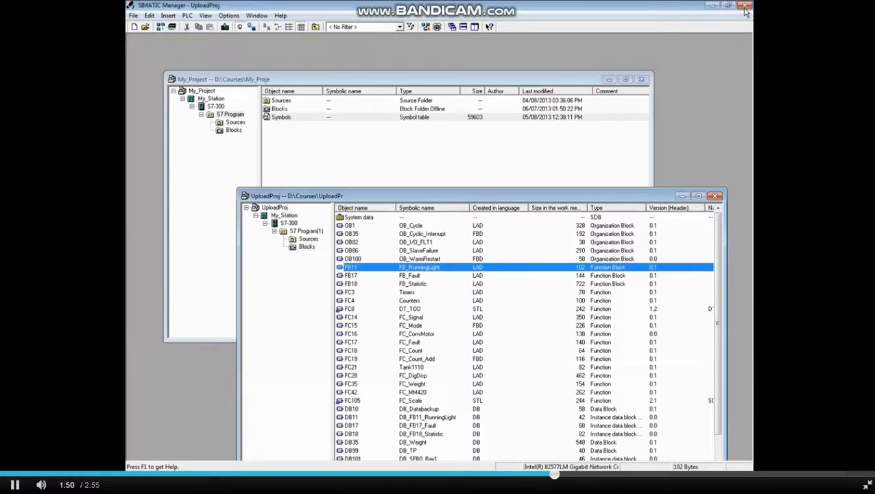
double_click(351, 335)
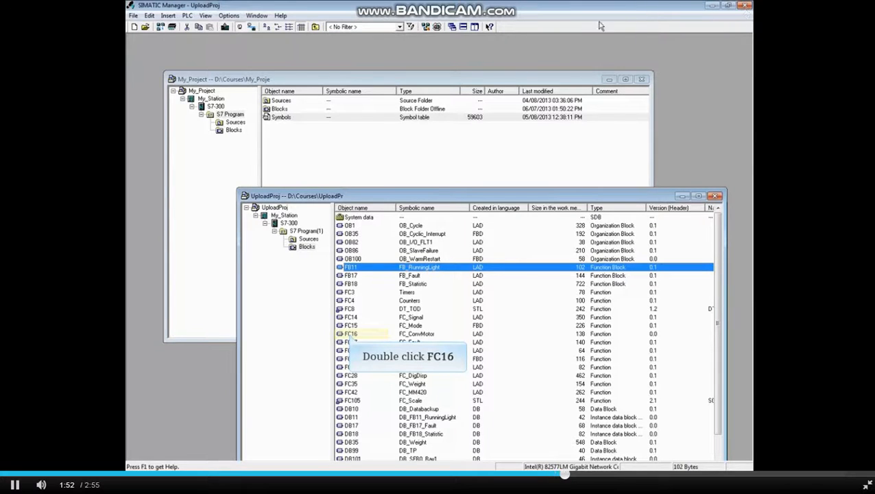
double_click(348, 335)
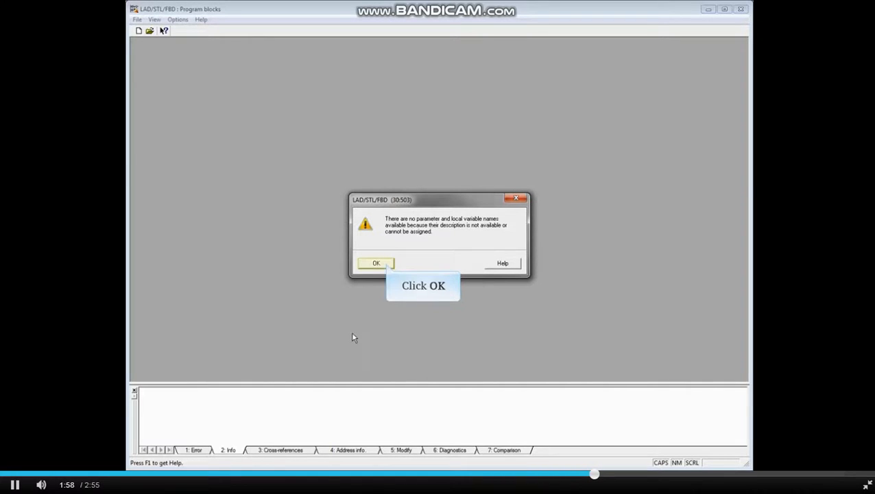
left_click(375, 263)
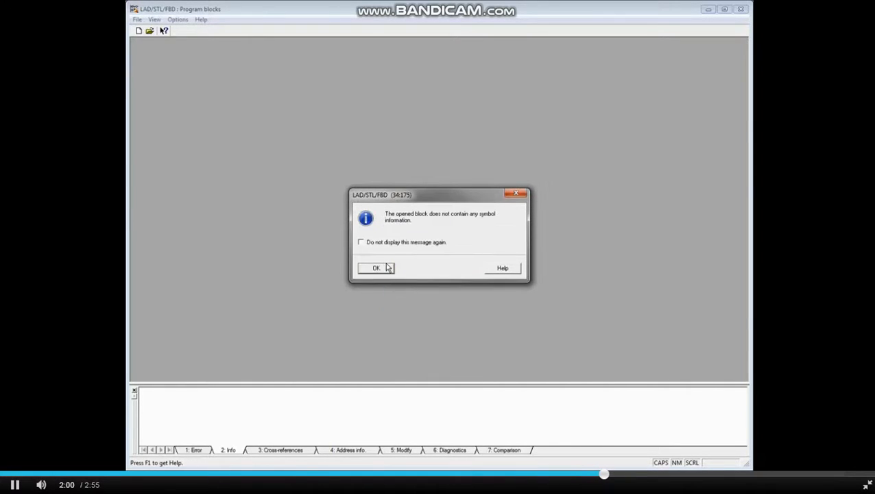
mouse_move(384, 268)
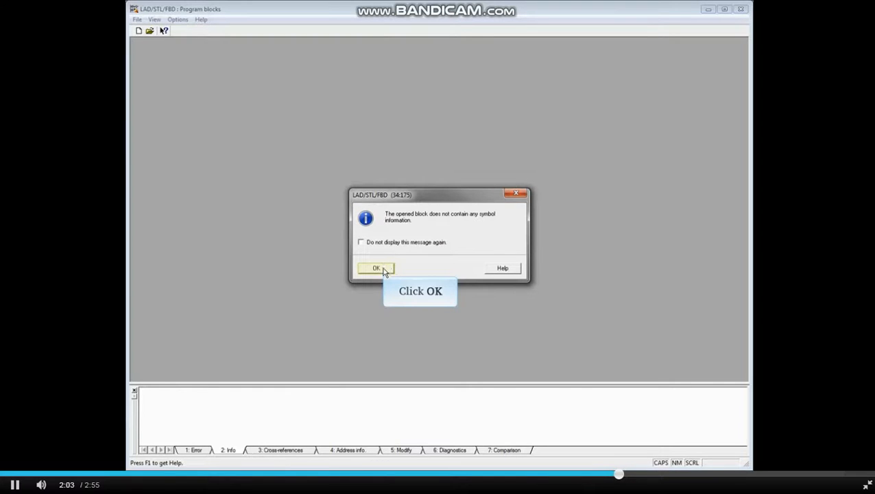
left_click(373, 267)
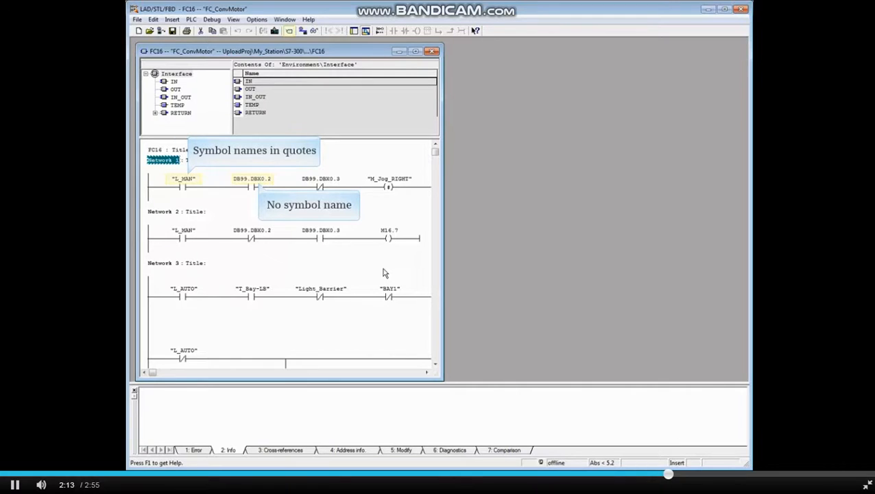
mouse_move(296, 30)
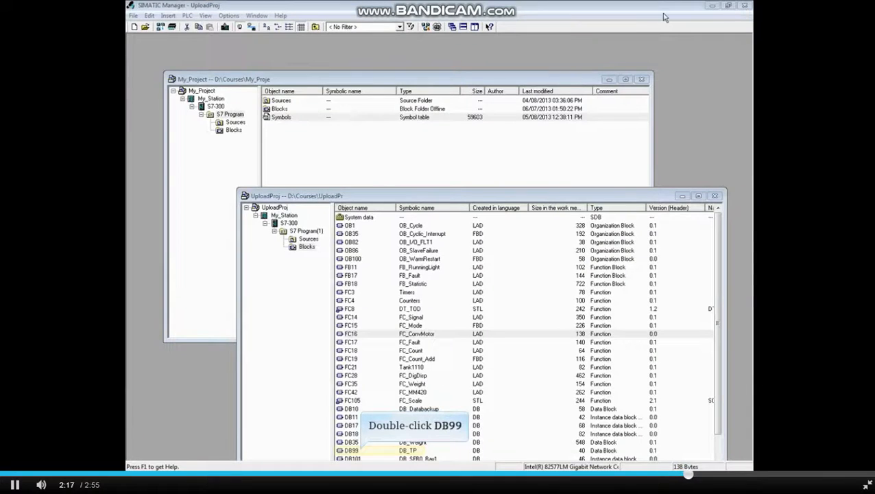
double_click(351, 444)
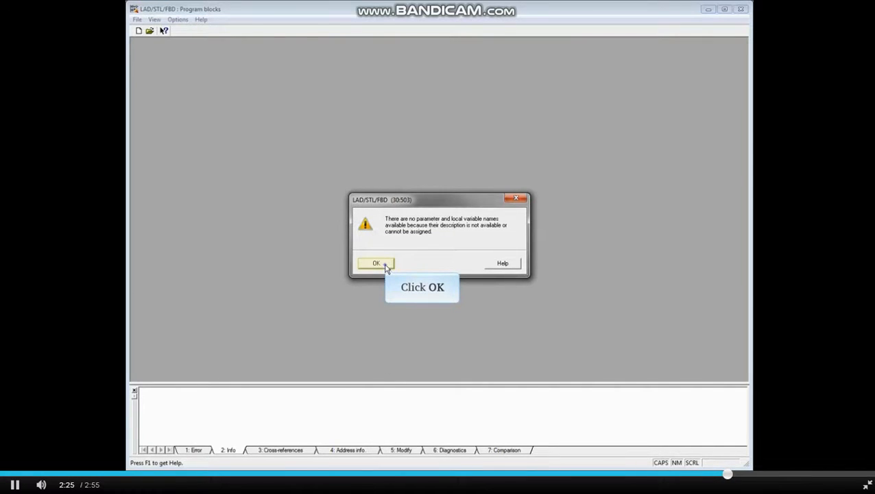
left_click(376, 264)
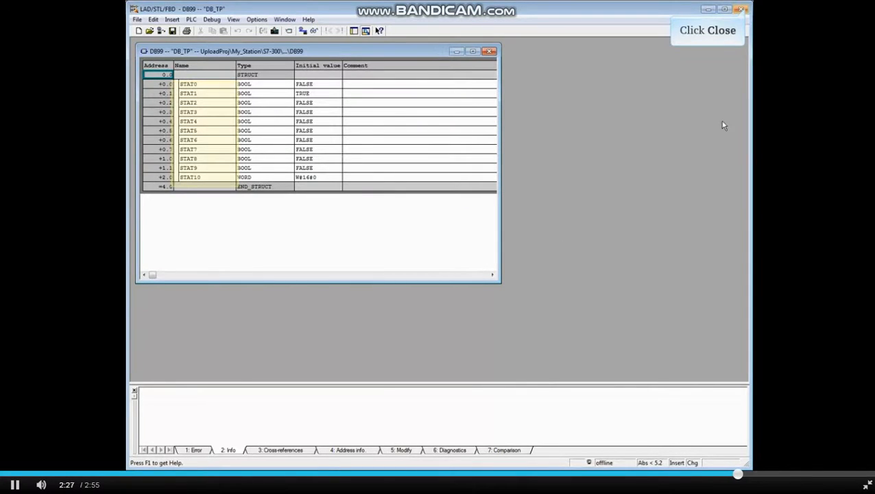
left_click(488, 51)
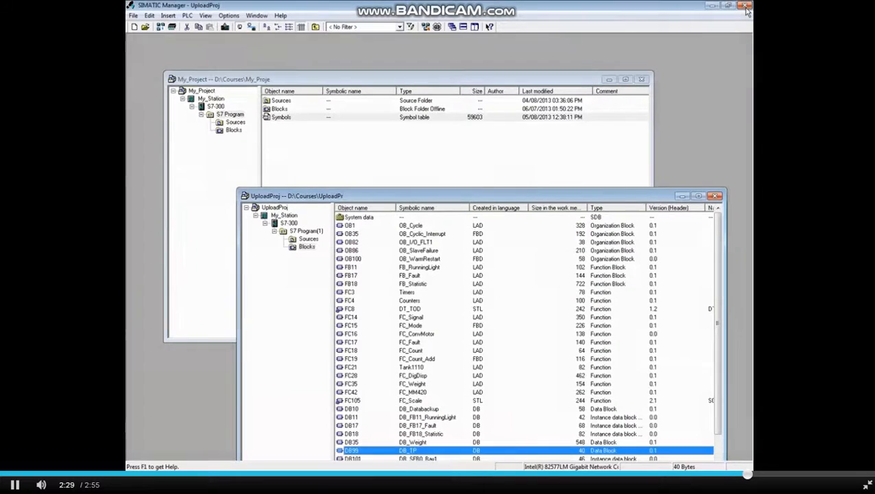